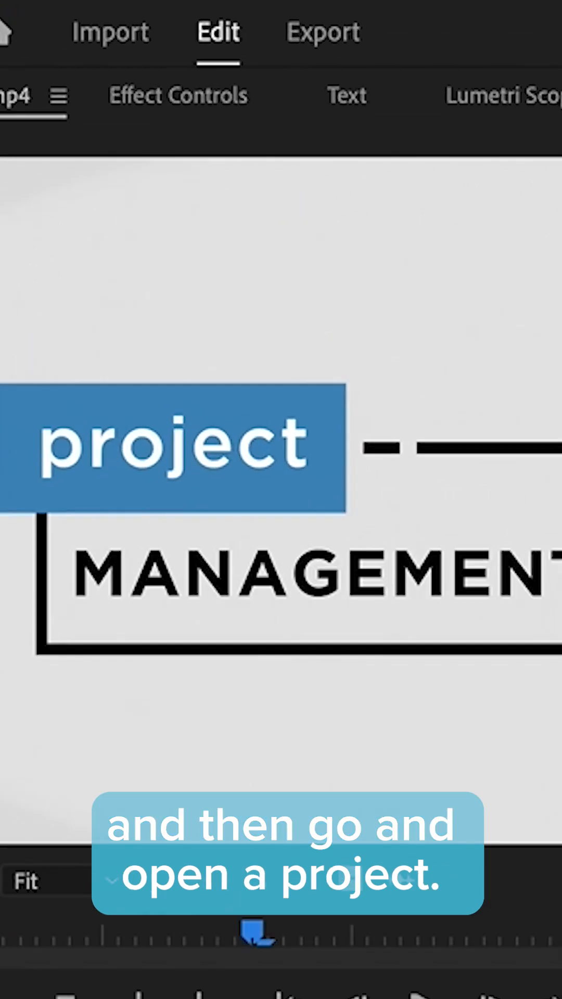
Set the Dip to White dissolve as the default video transition via its context menu.
left_click(6, 31)
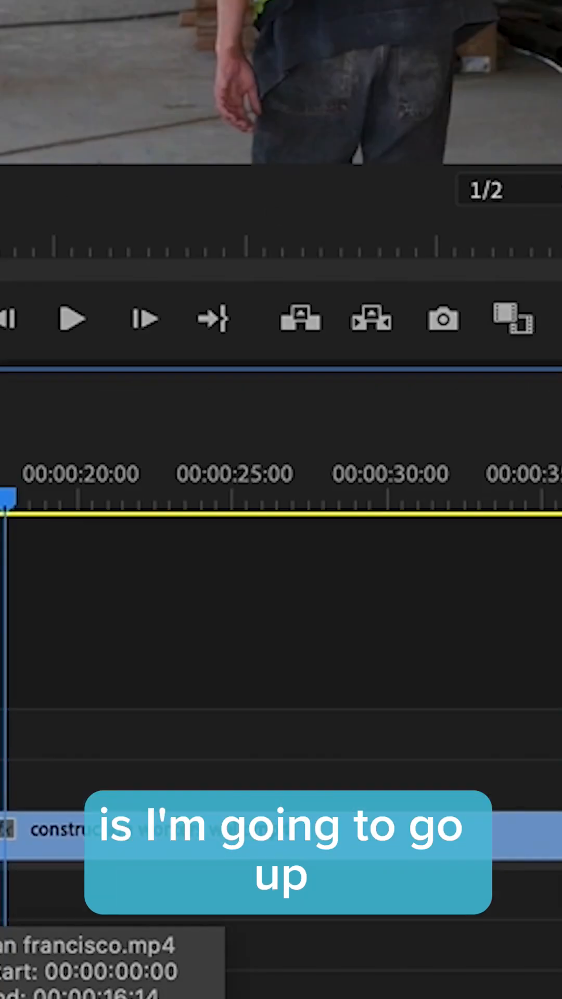
right_click(197, 559)
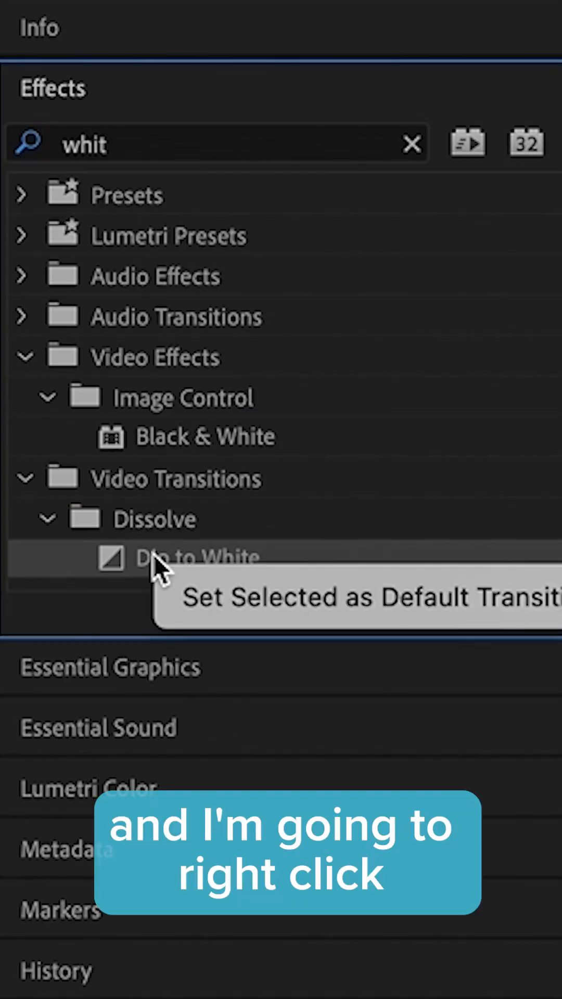
right_click(198, 557)
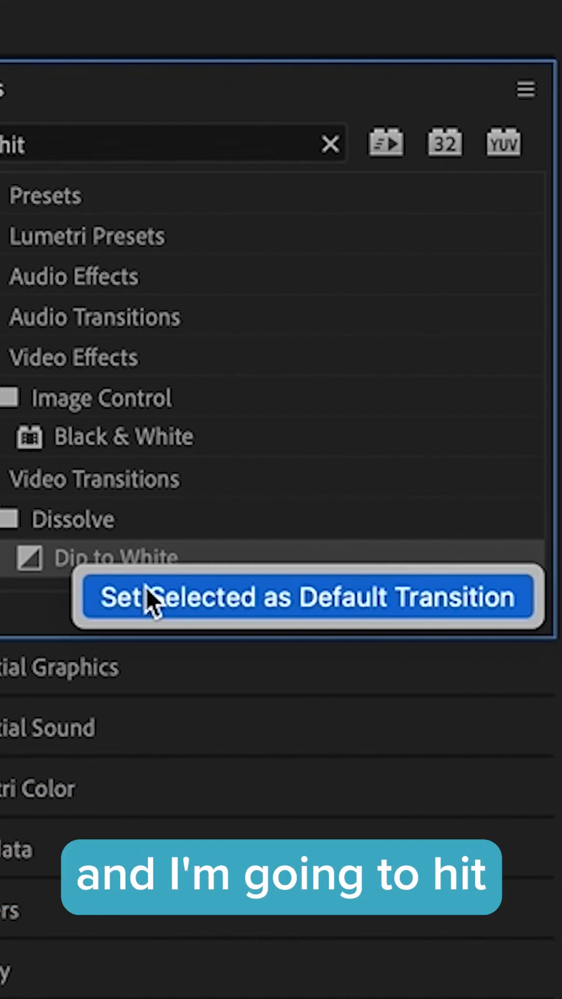
left_click(307, 597)
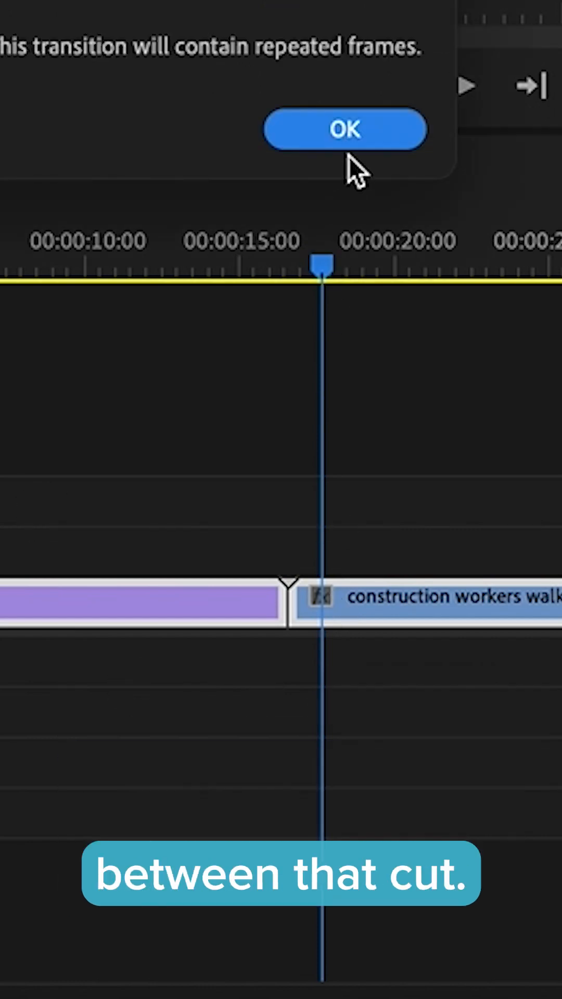
Accept the repeated-frames warning so Dip to White lands at the San Francisco–construction workers cut.
left_click(345, 129)
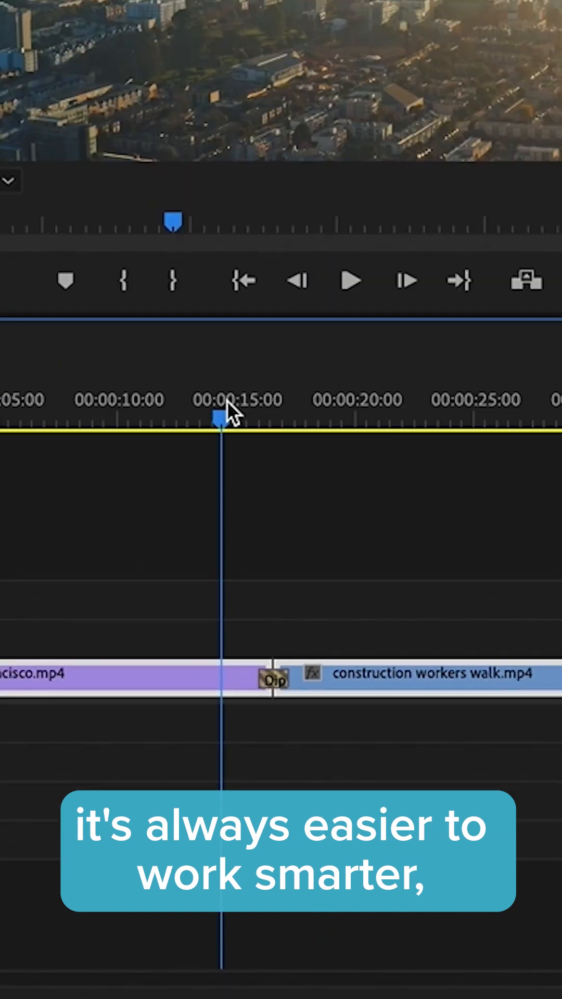